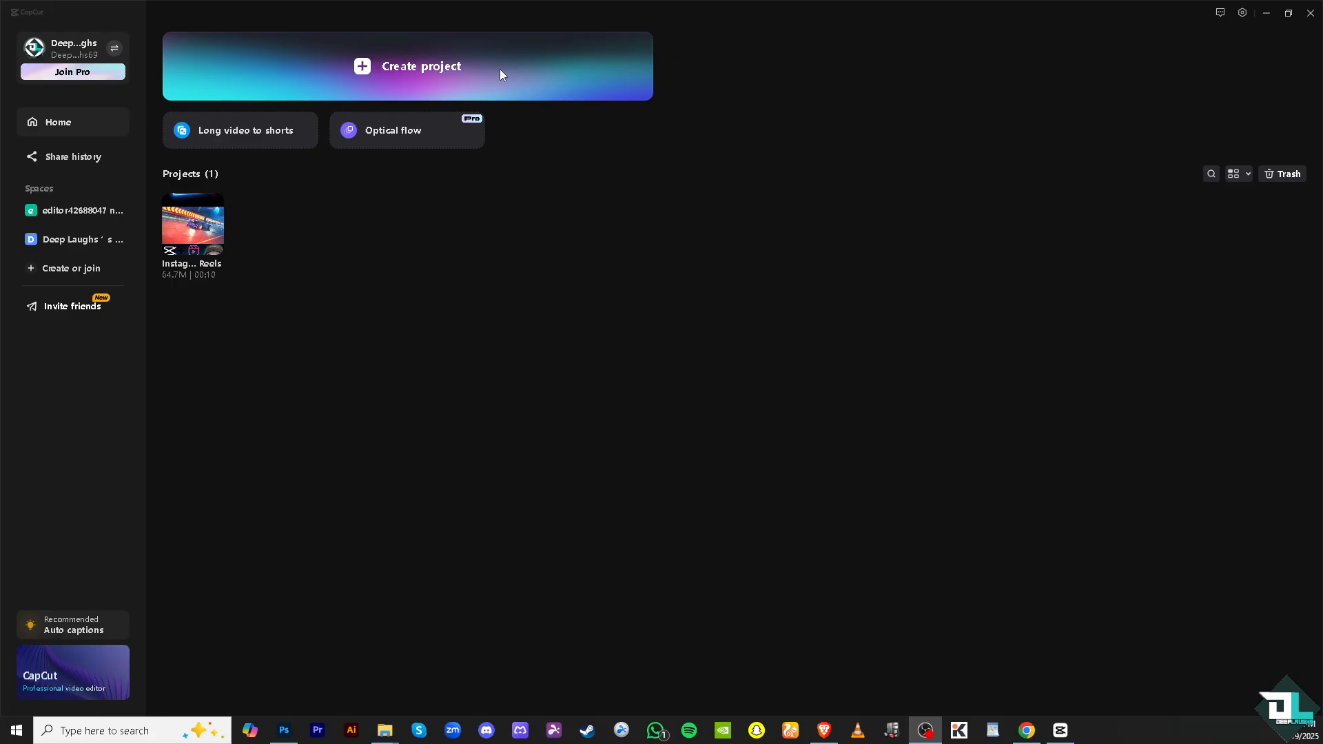
mouse_move(304, 210)
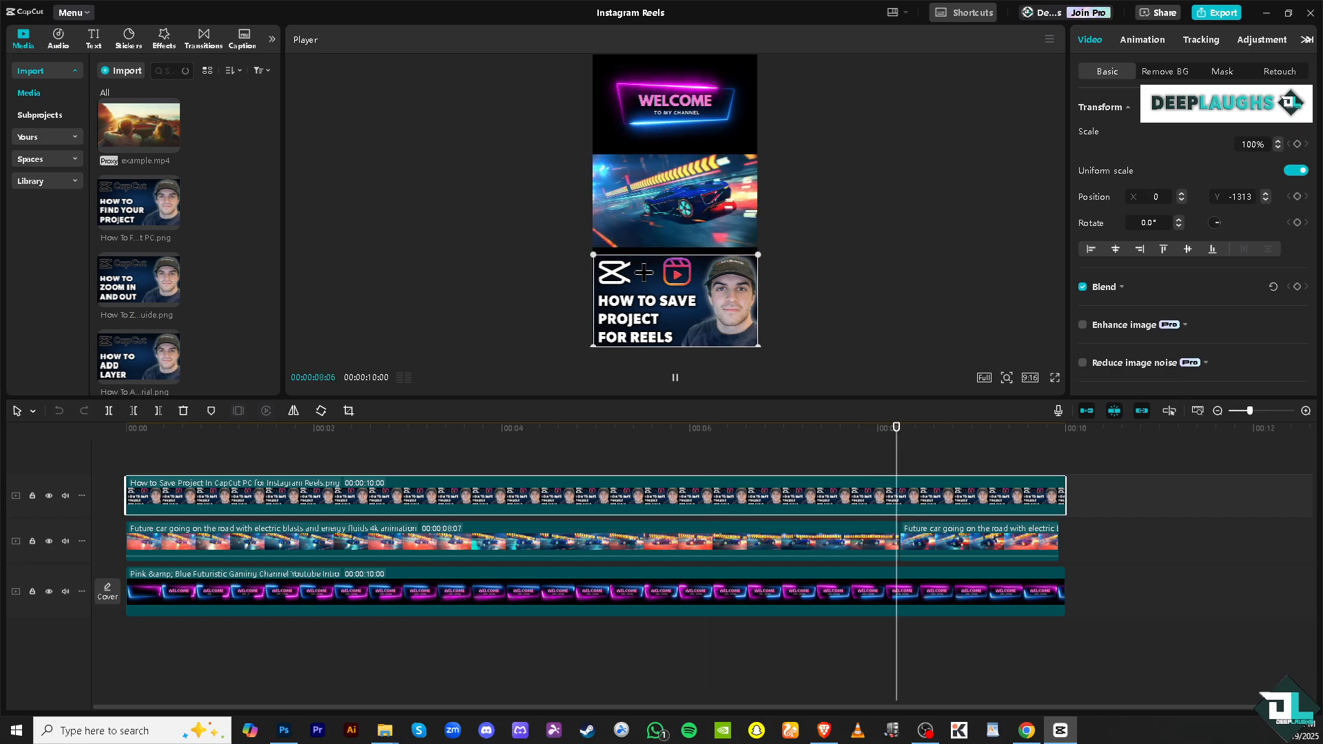
click(675, 378)
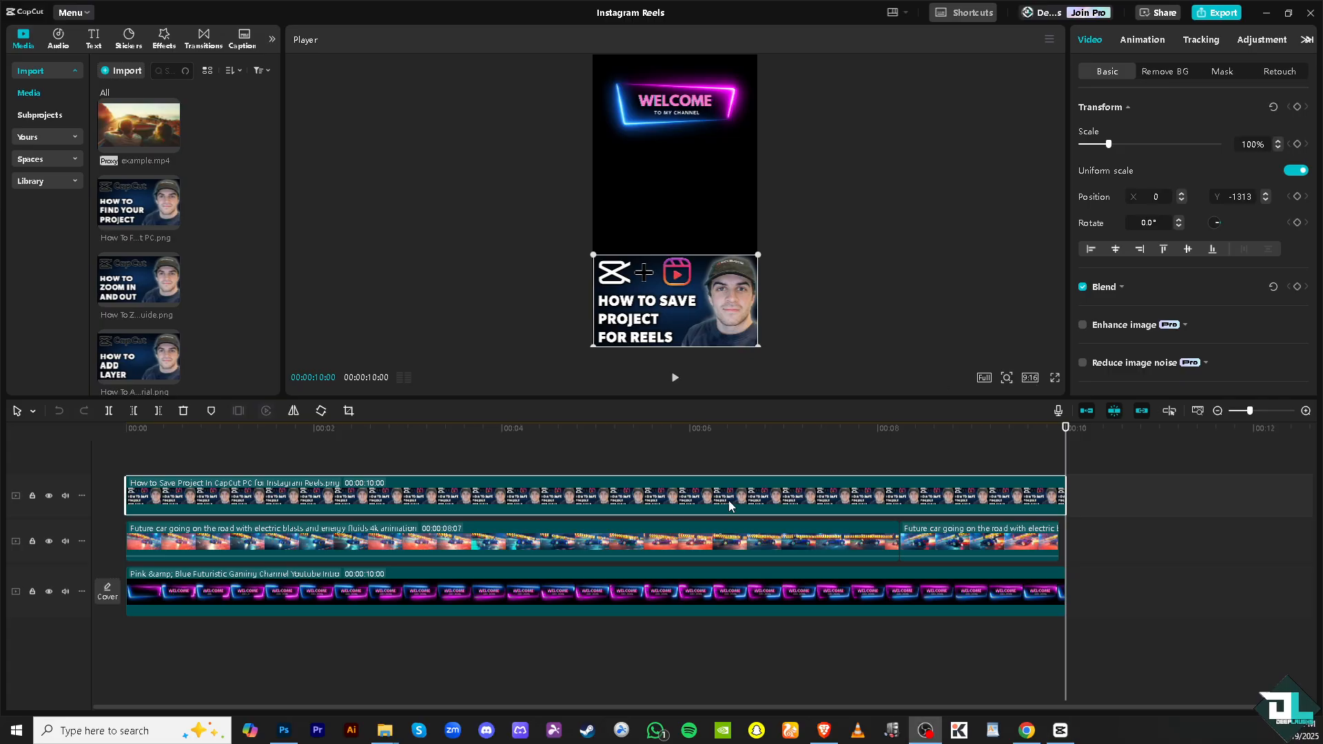
click(1030, 377)
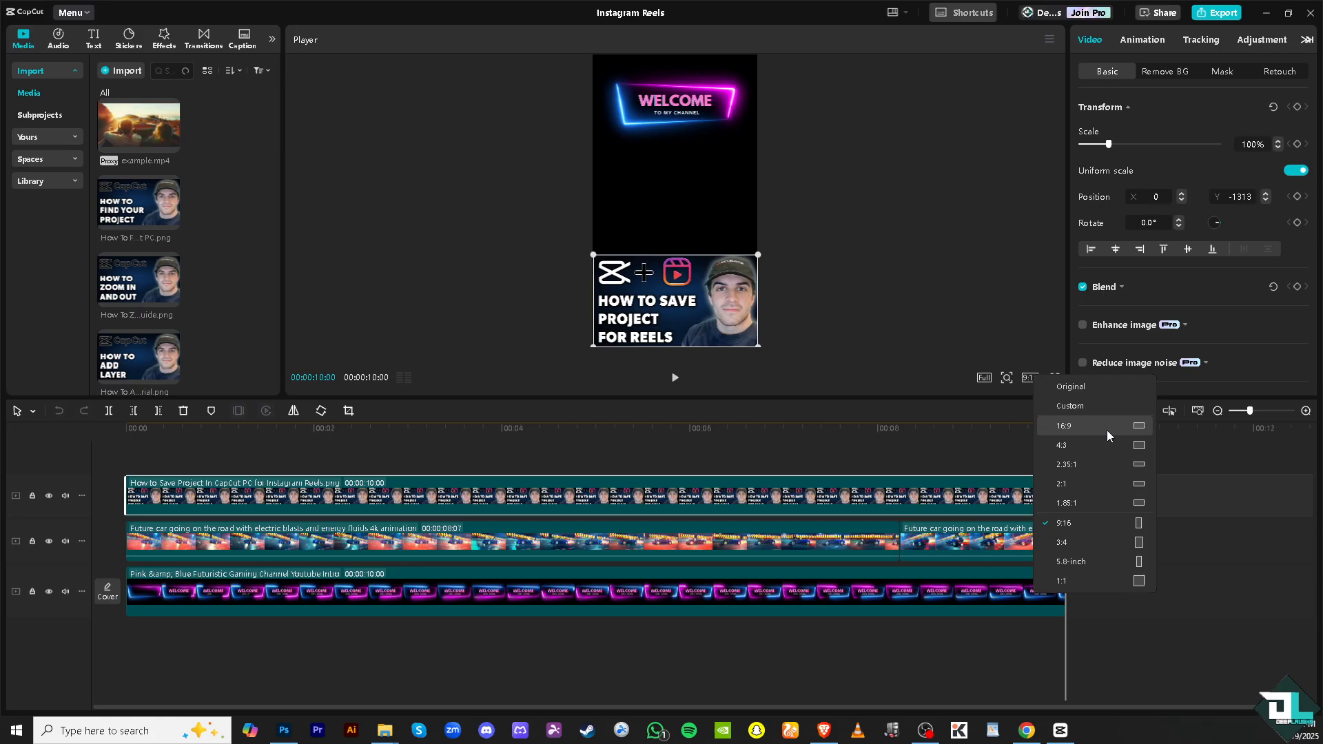
mouse_move(1147, 432)
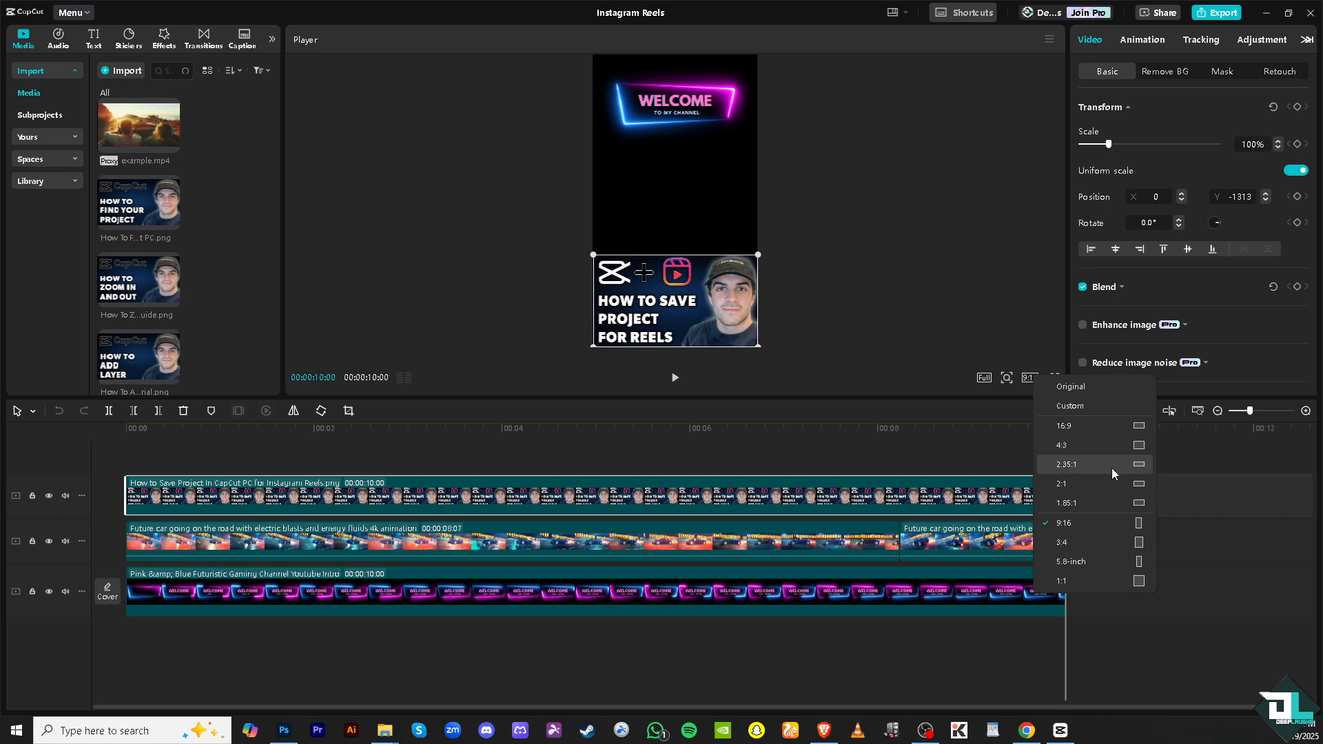
mouse_move(1130, 474)
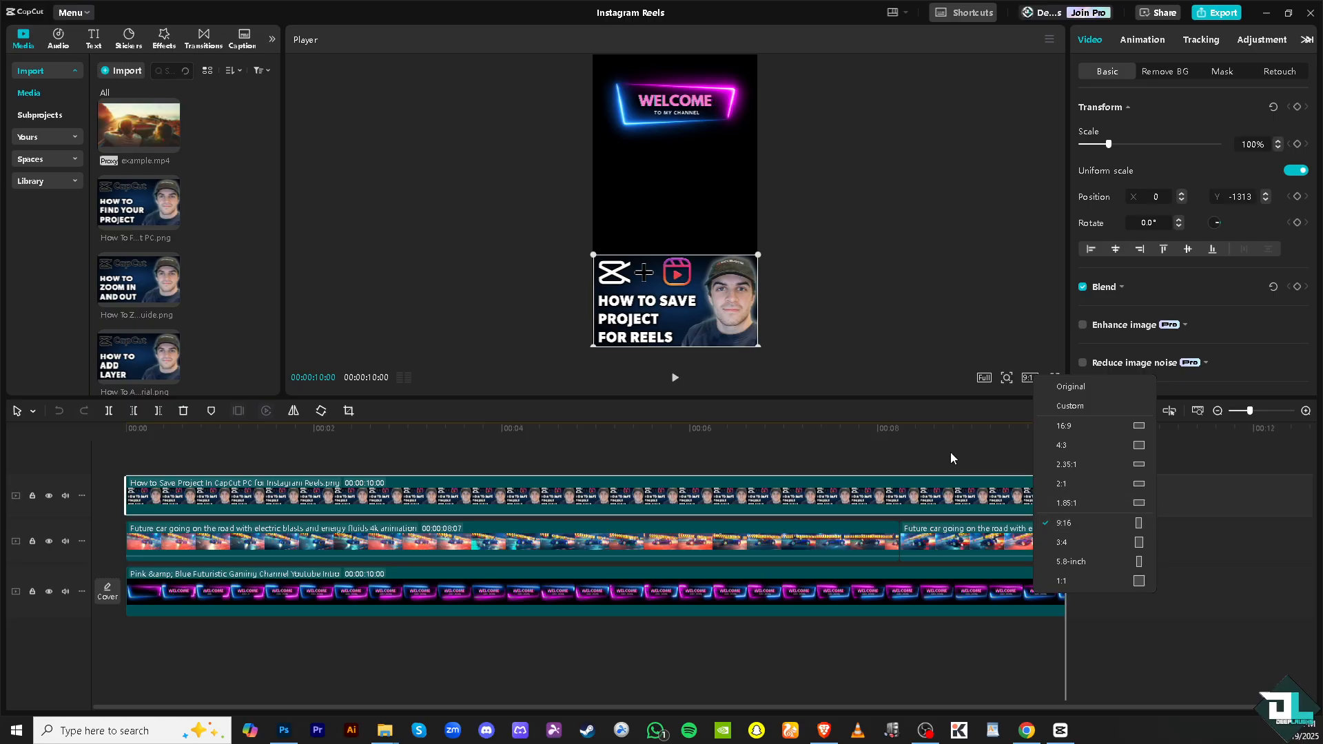
mouse_move(1084, 514)
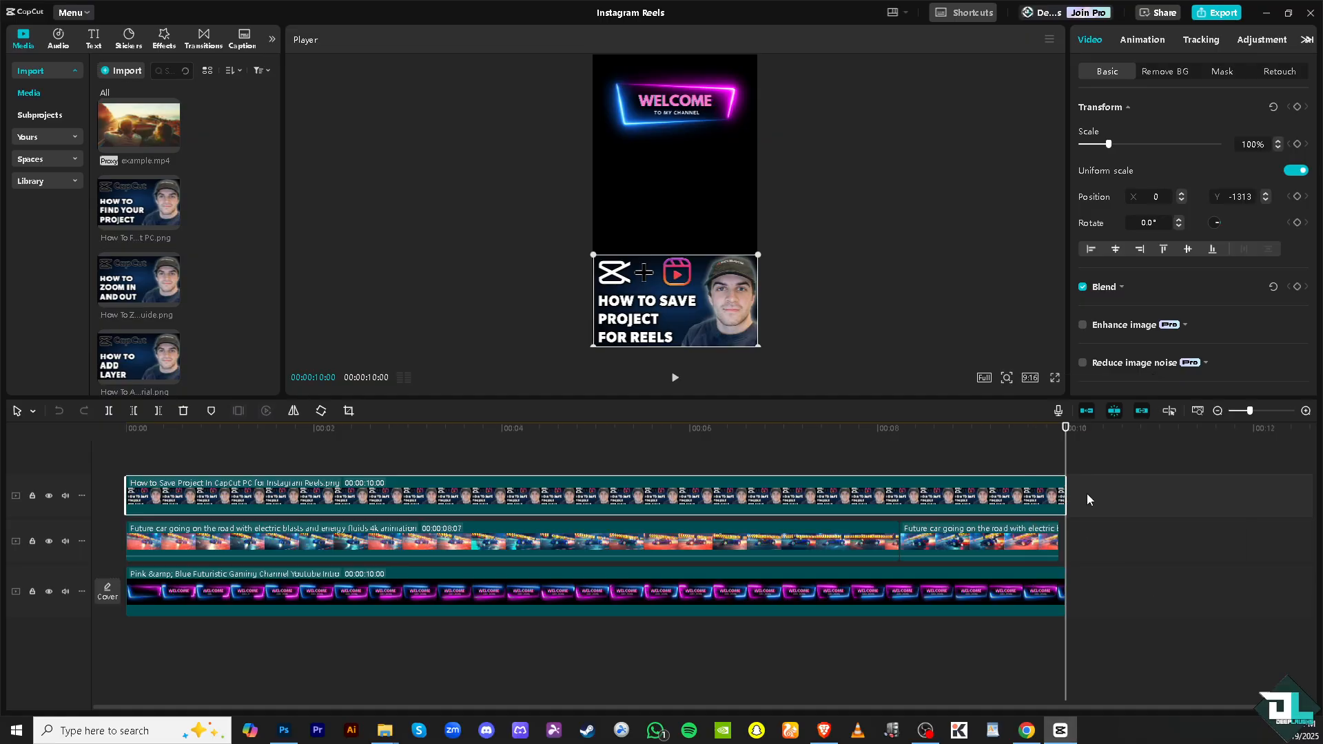
mouse_move(952, 373)
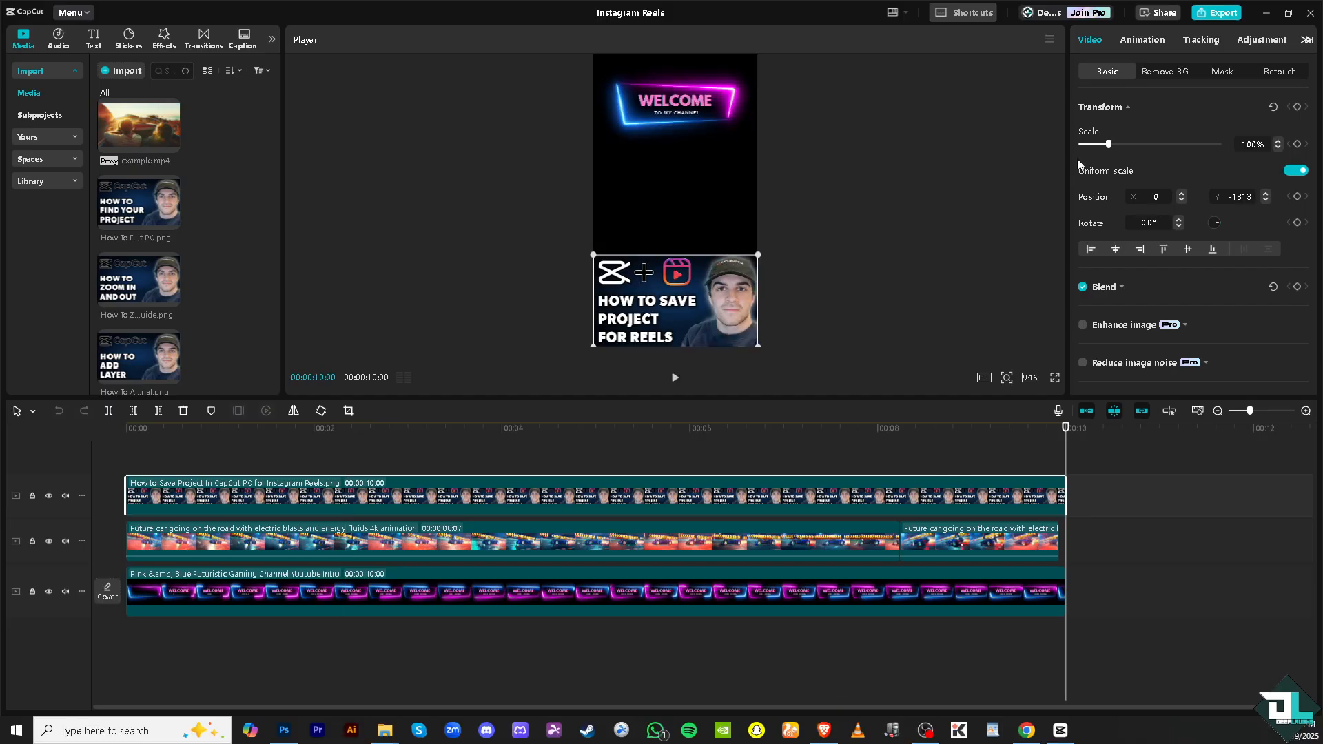
mouse_move(1078, 165)
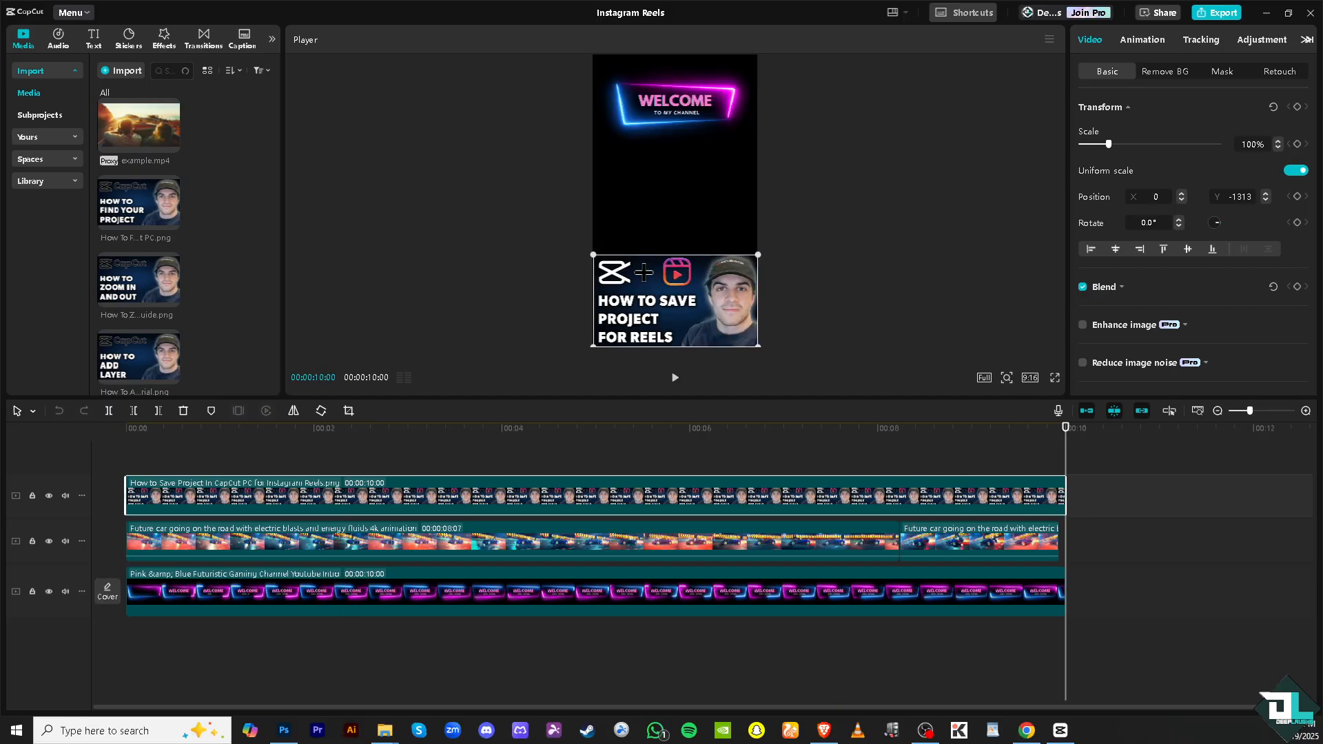
Bring up the export settings and leave resolution at 1080P after trying 4K.
click(1219, 12)
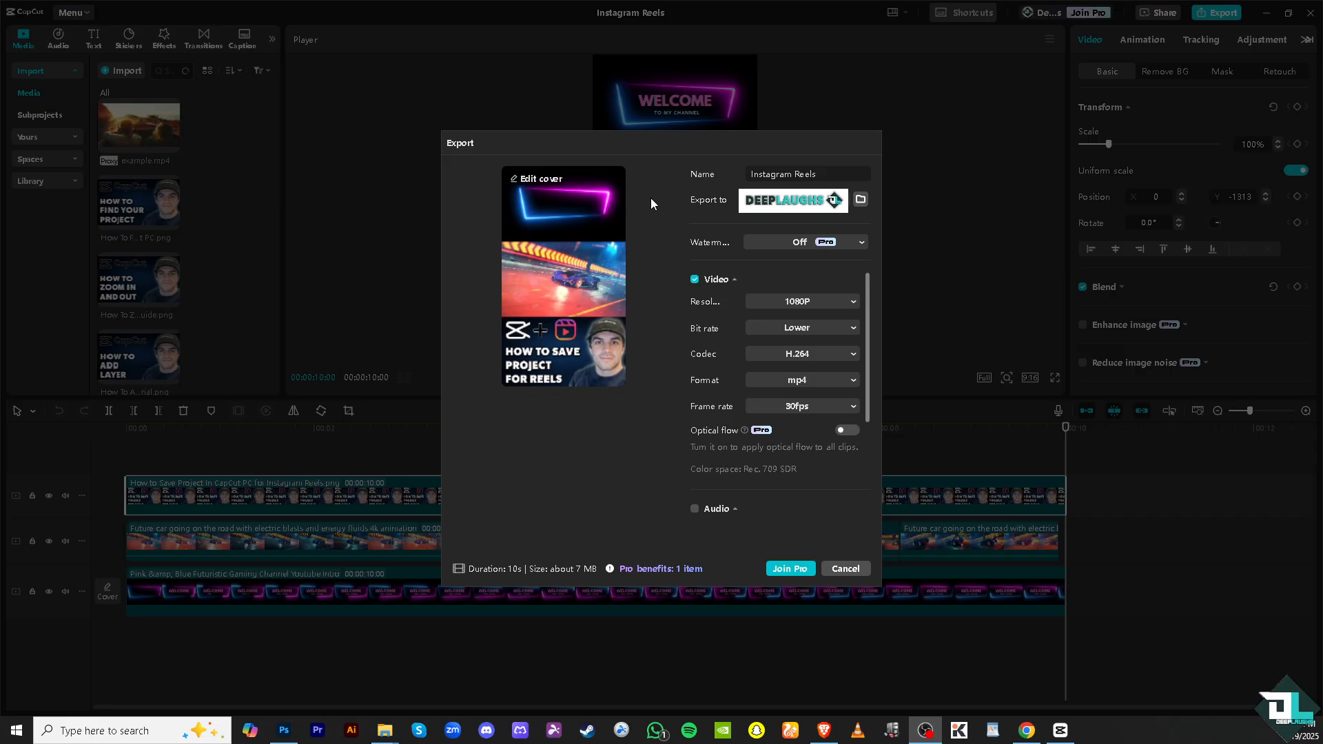
mouse_move(649, 212)
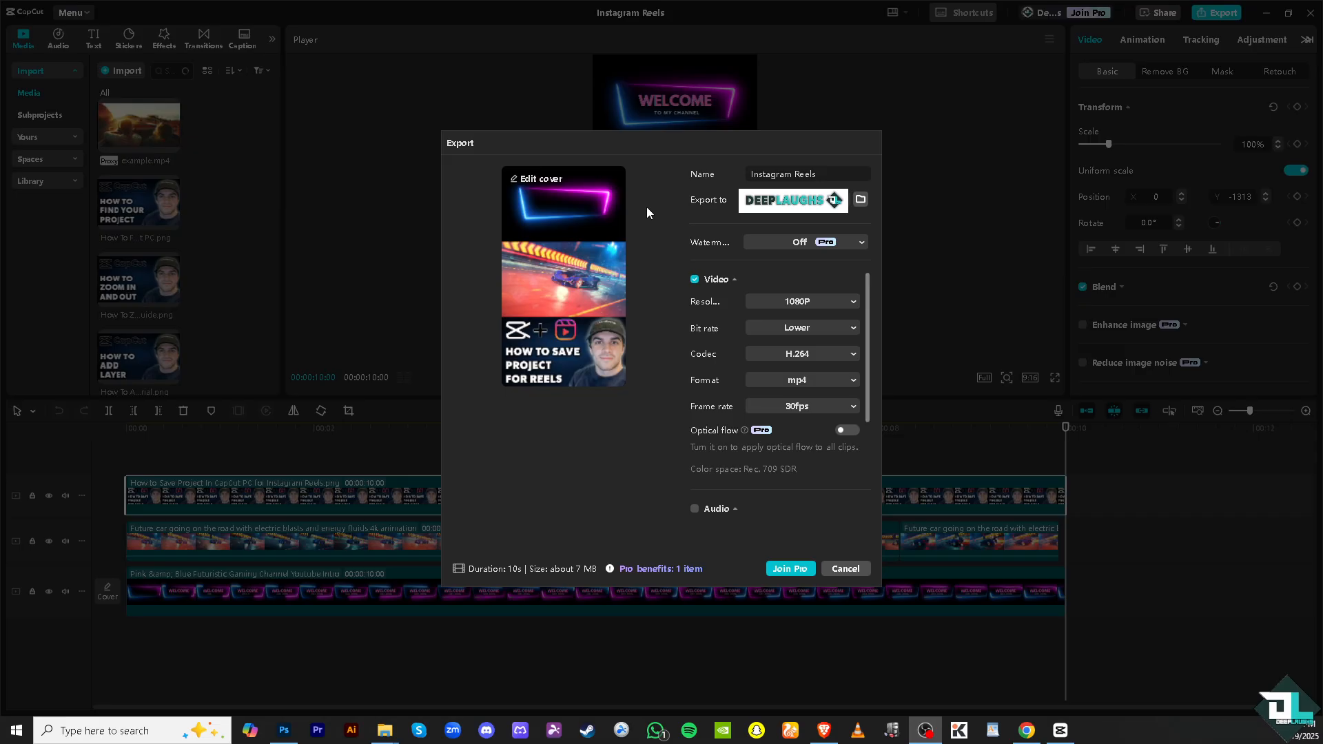
mouse_move(816, 315)
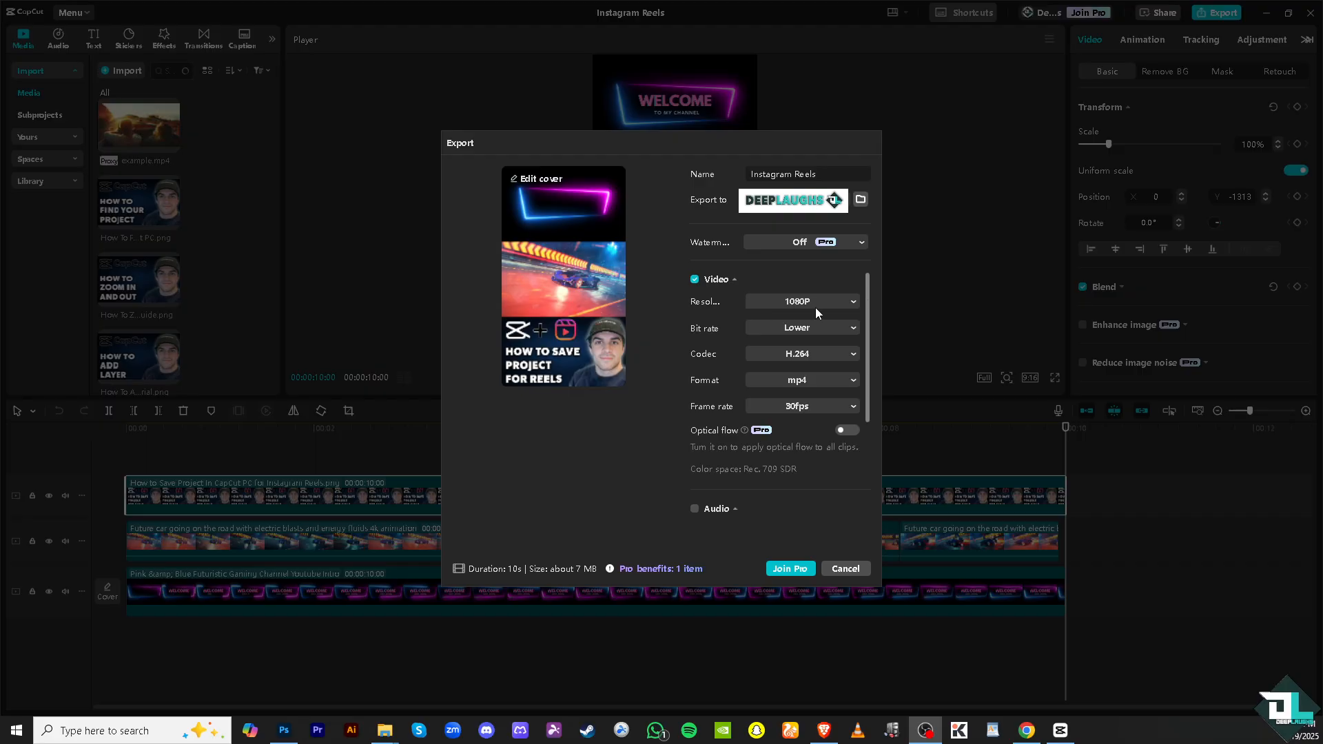
click(802, 301)
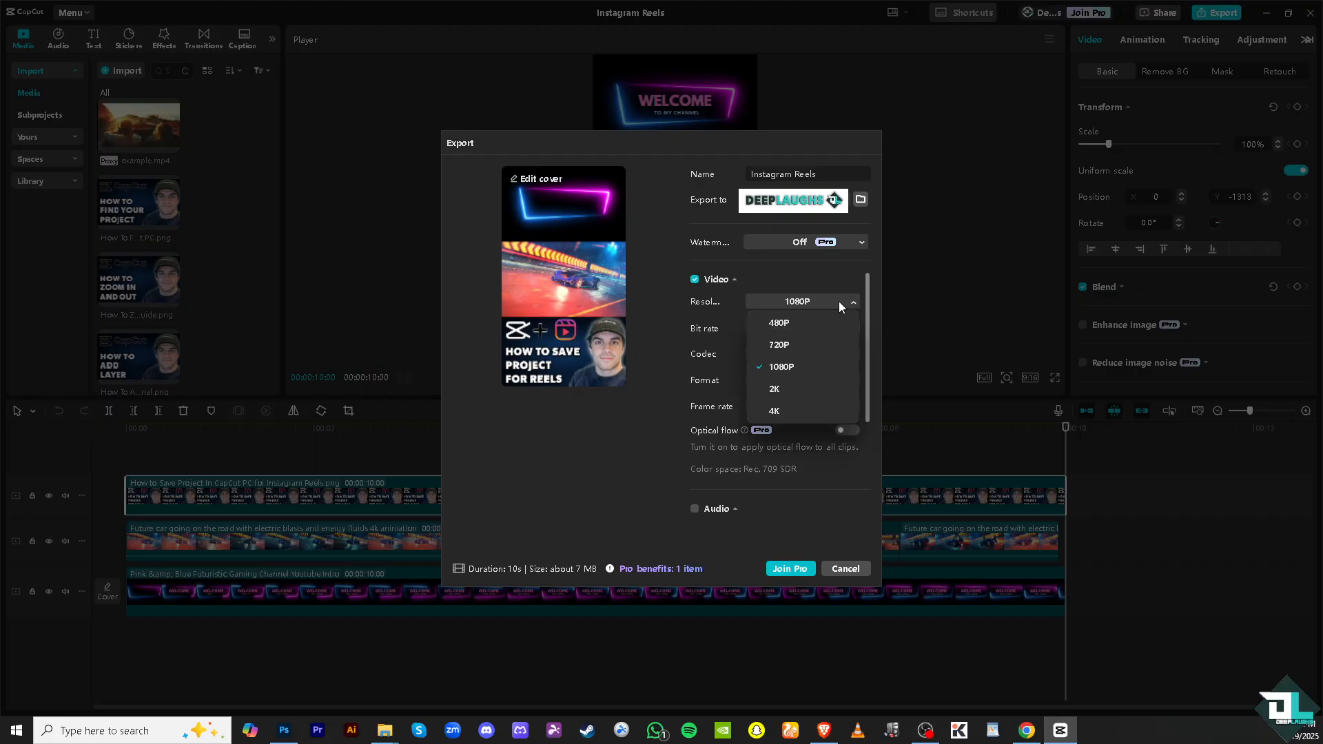
mouse_move(427, 506)
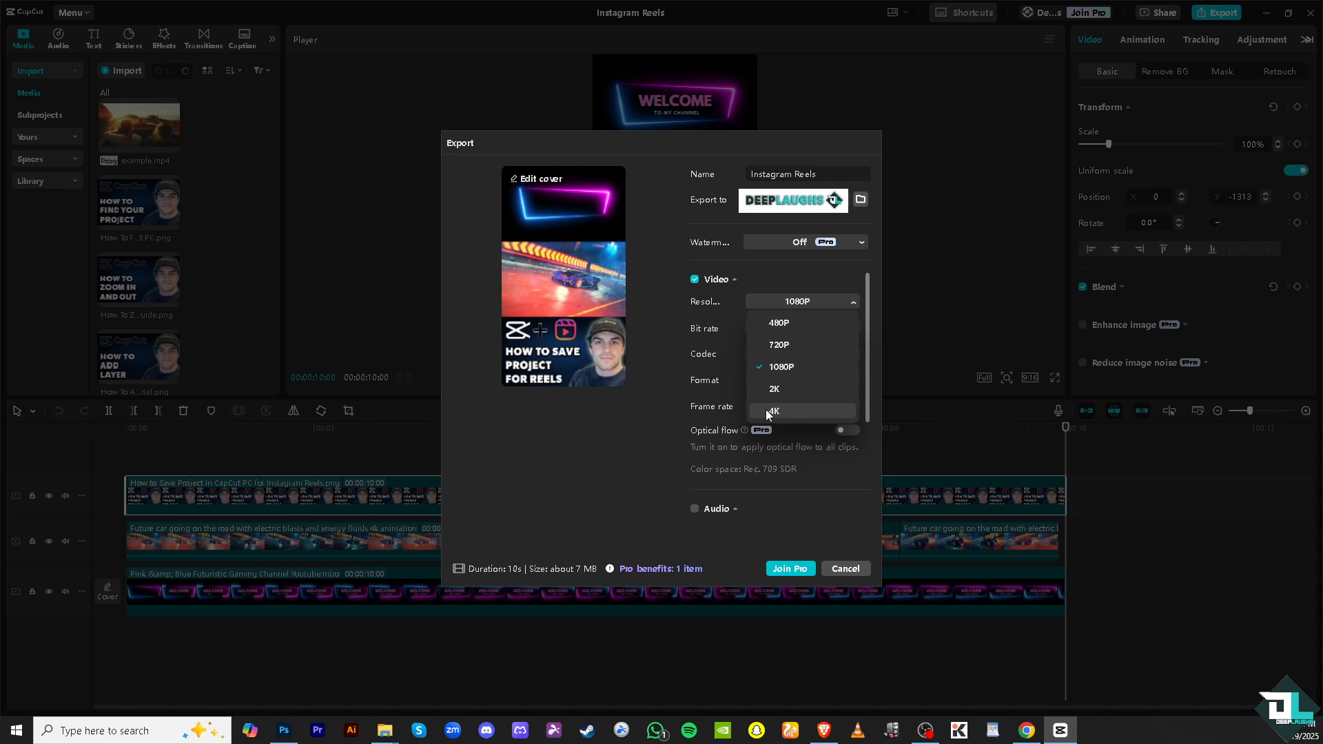
click(773, 411)
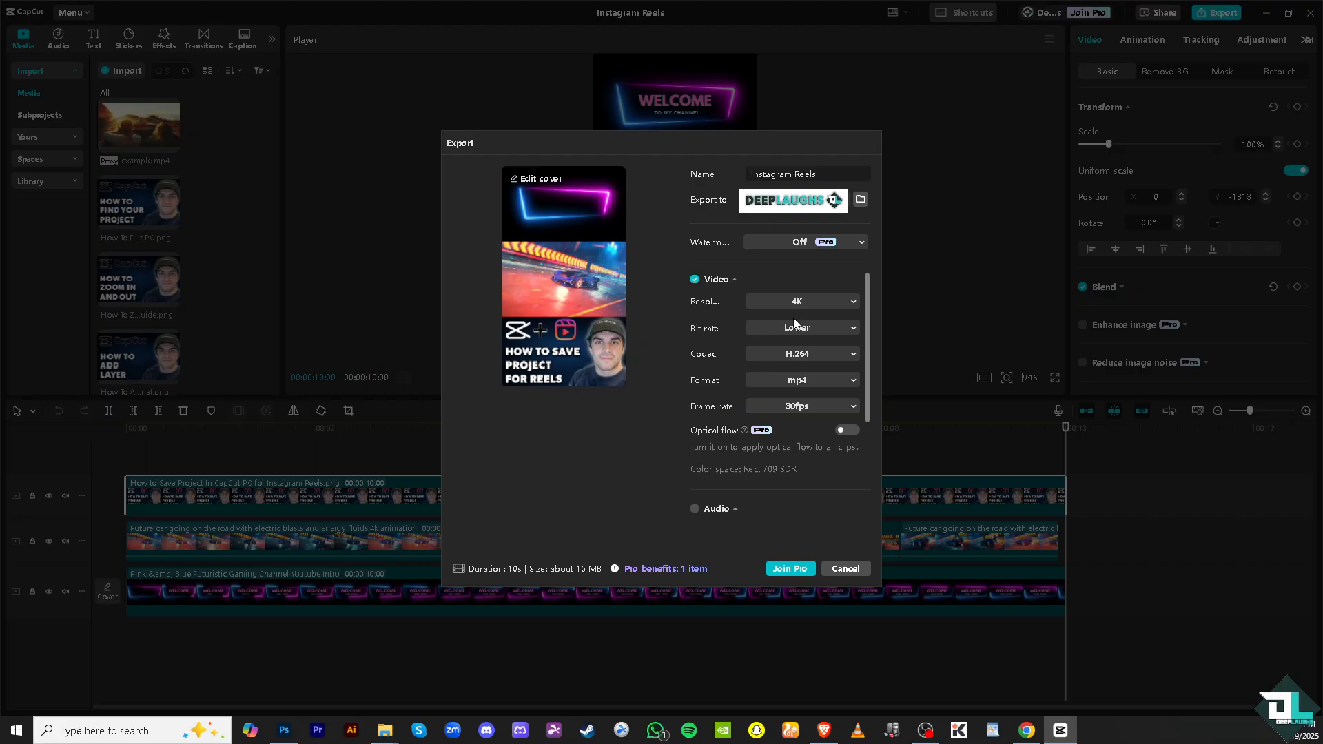
click(802, 301)
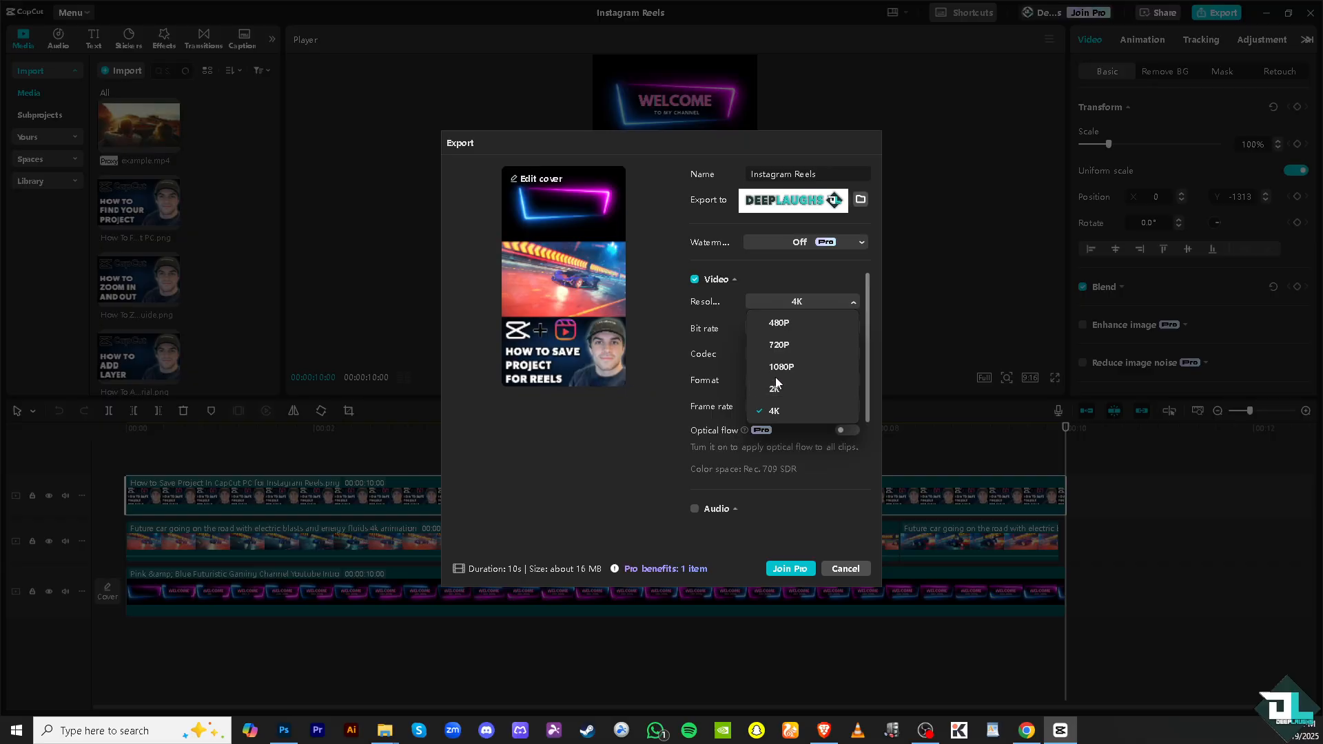
mouse_move(808, 367)
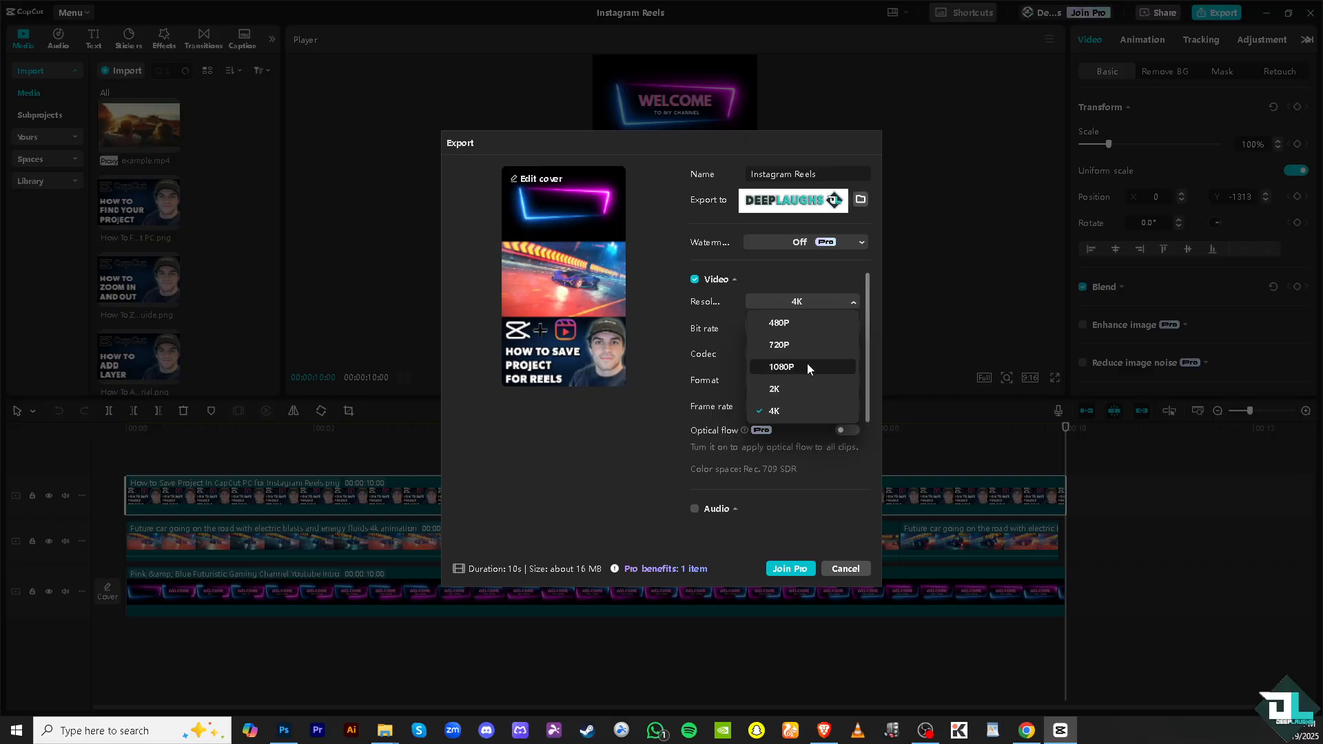
click(781, 367)
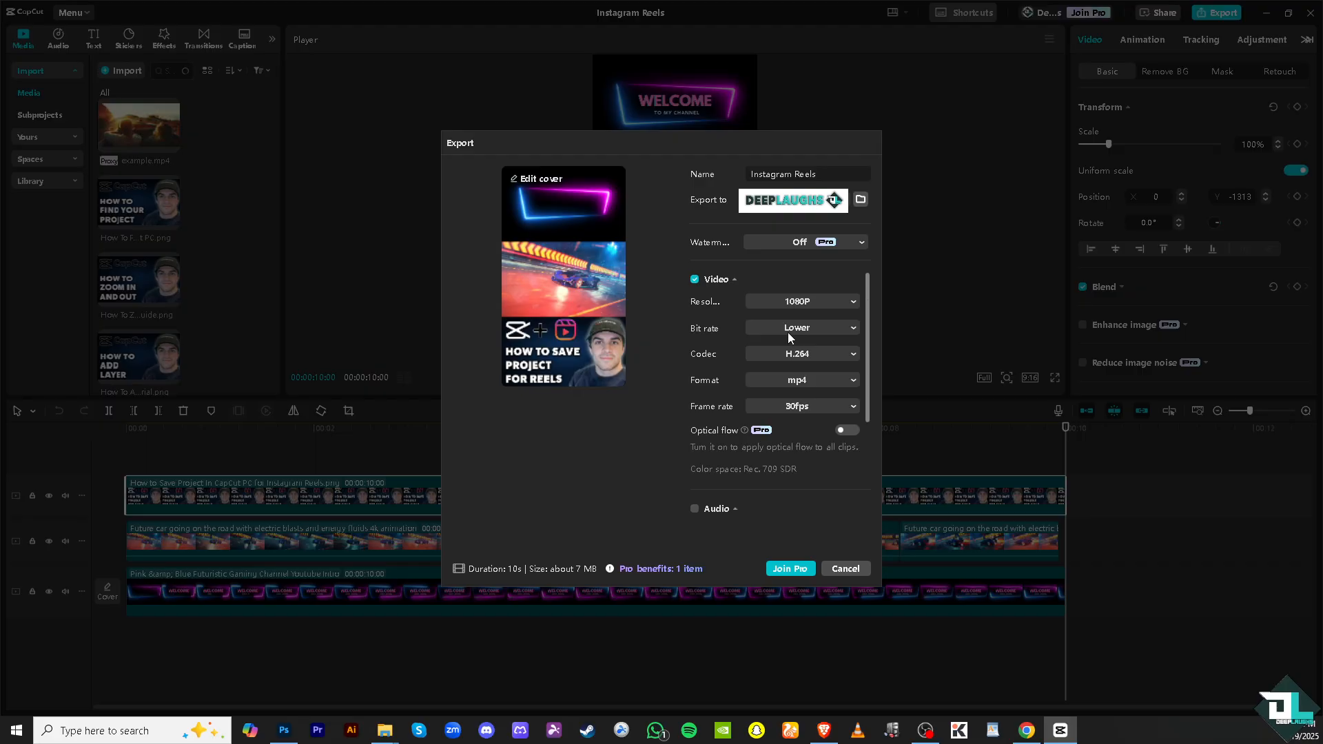
click(802, 328)
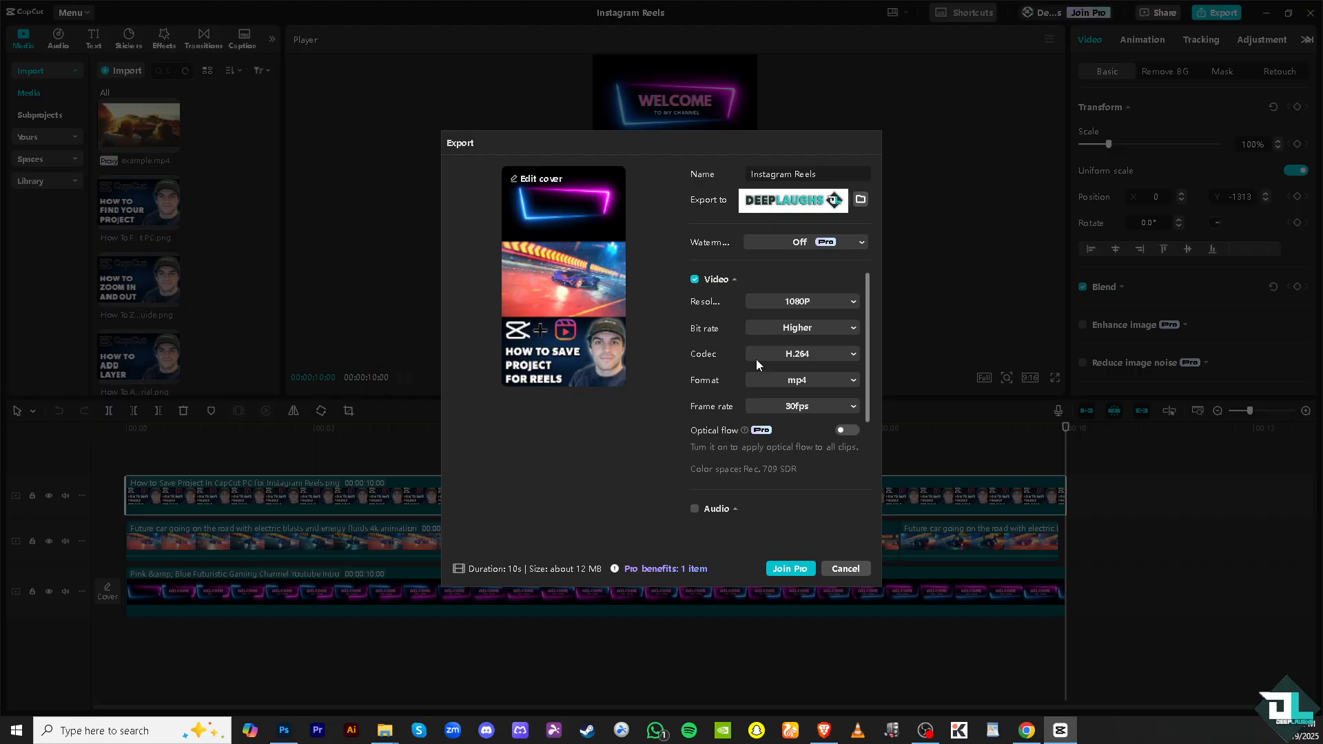
mouse_move(784, 383)
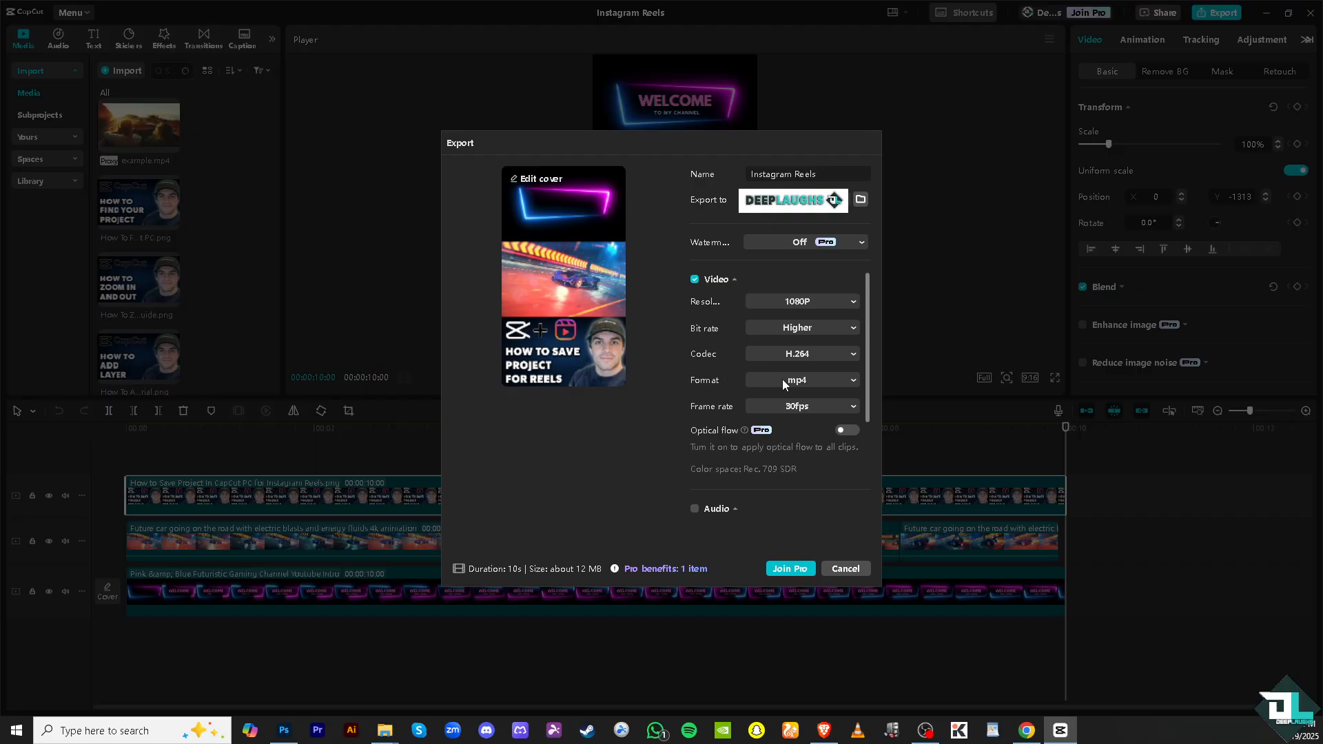
click(802, 381)
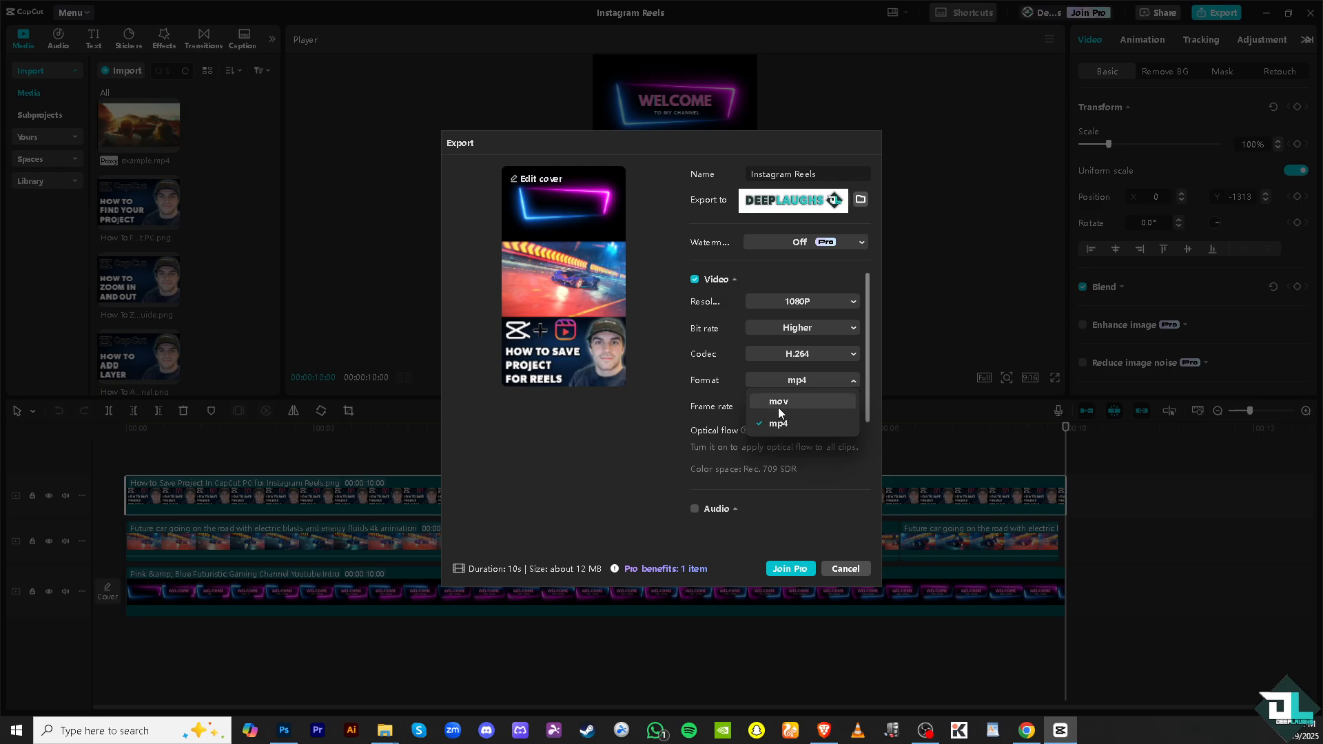
mouse_move(792, 408)
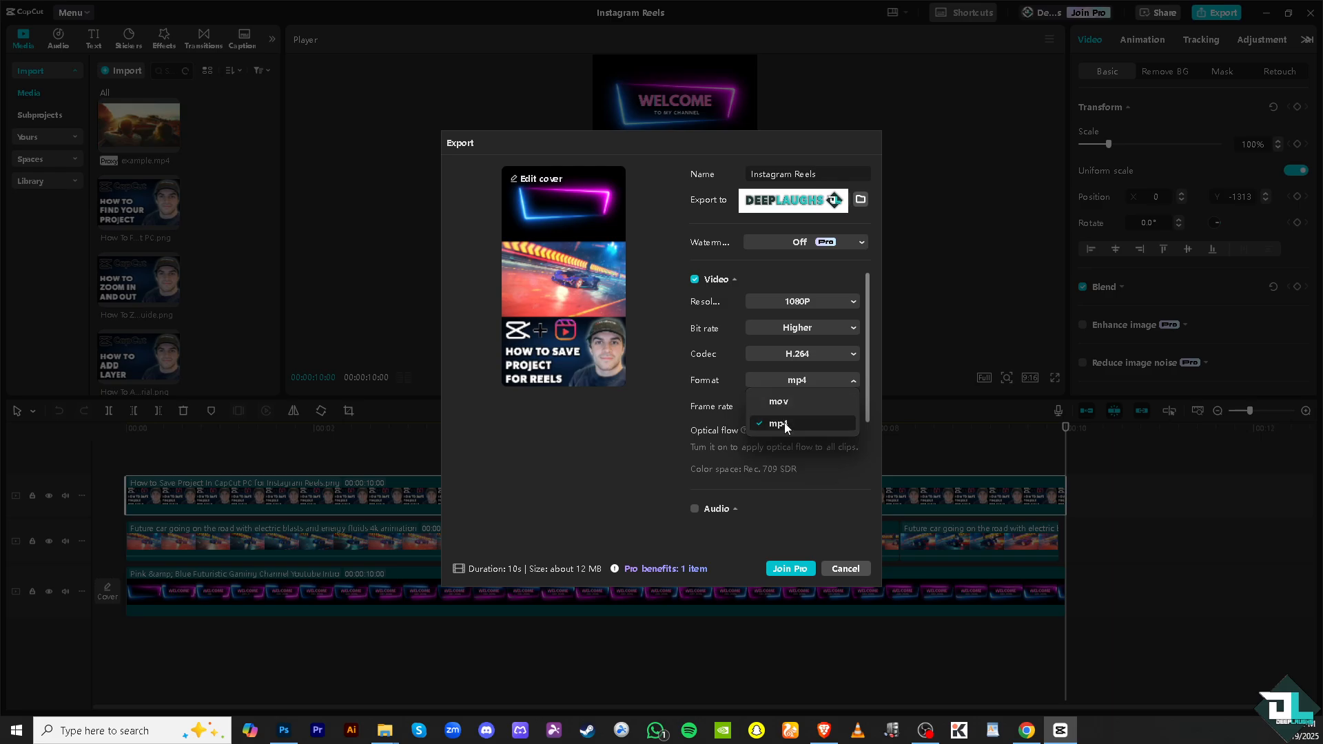
click(777, 423)
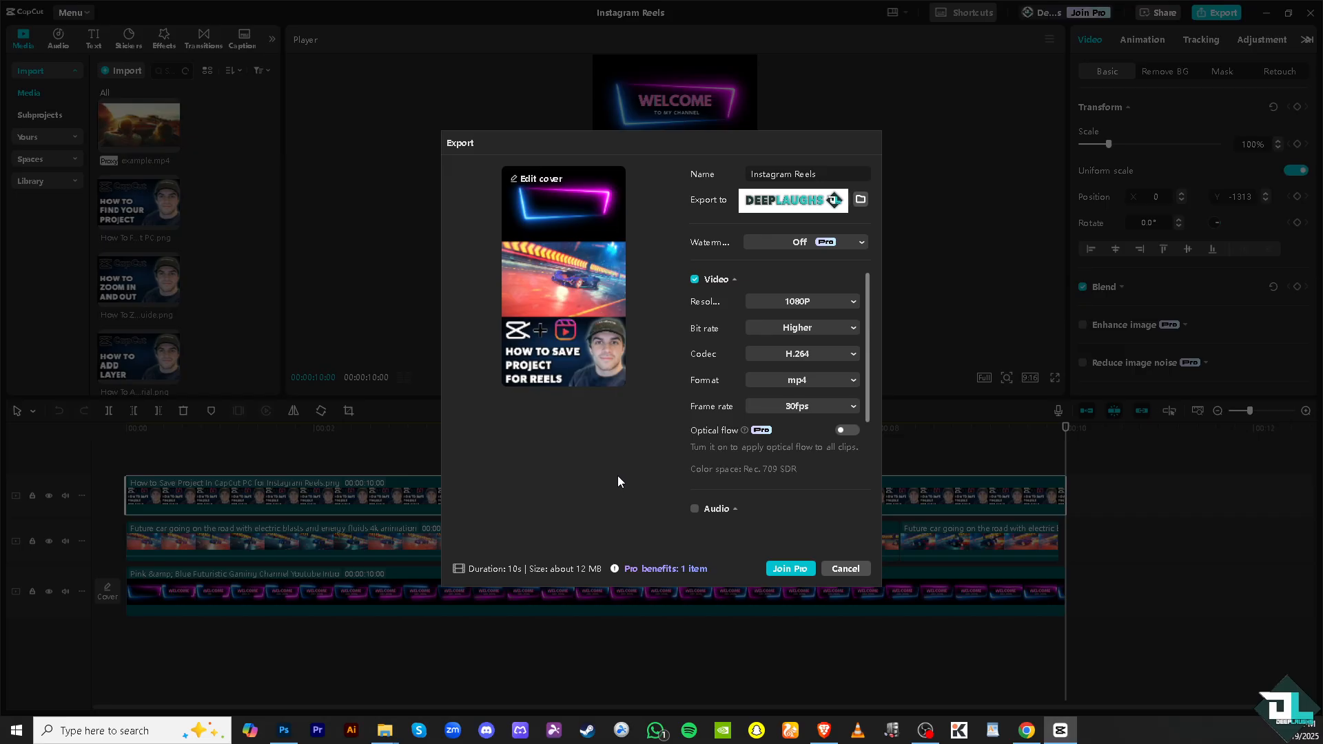
mouse_move(653, 461)
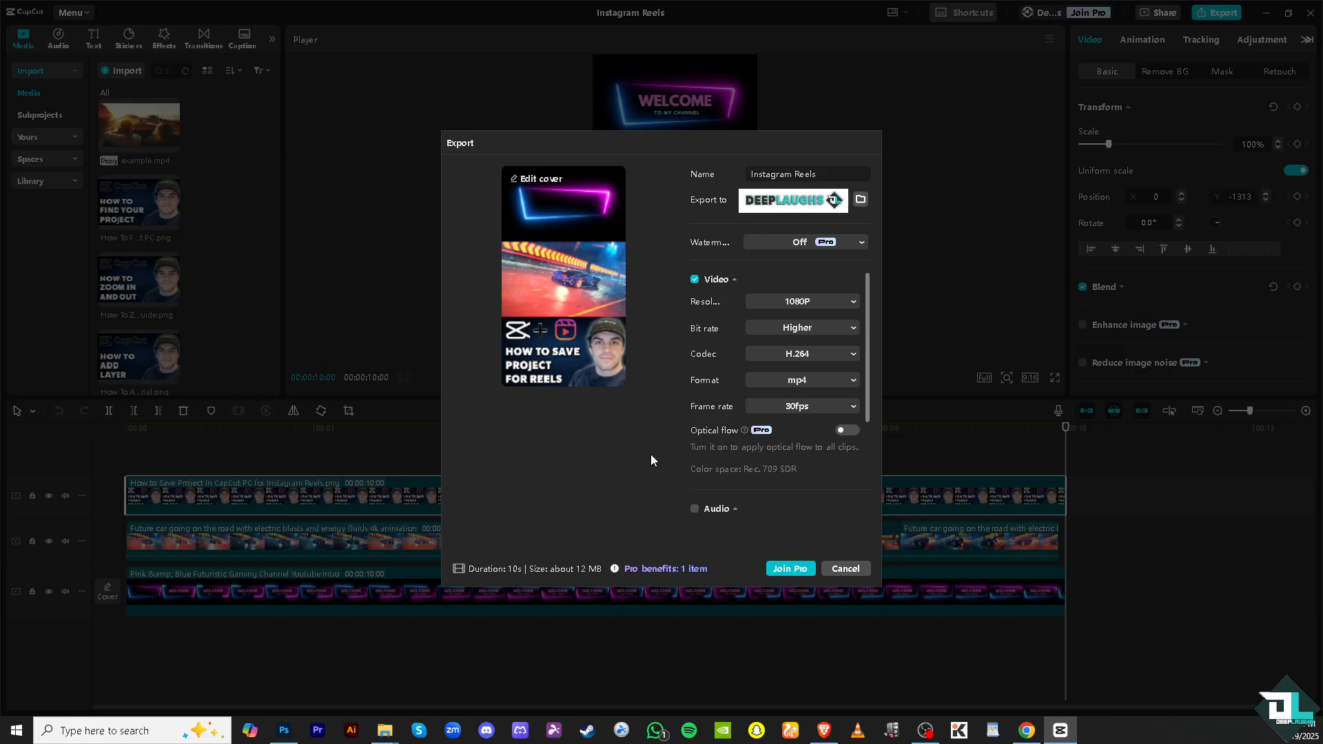
mouse_move(647, 463)
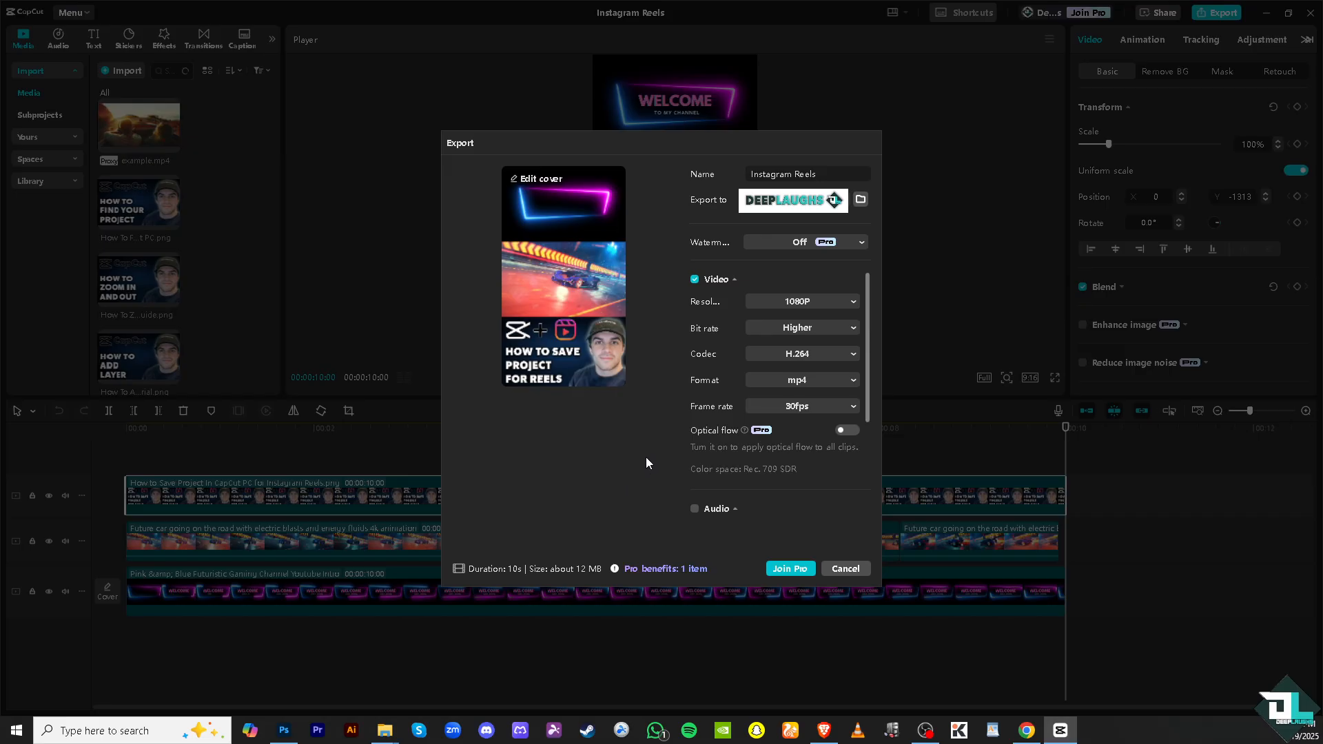
mouse_move(540, 302)
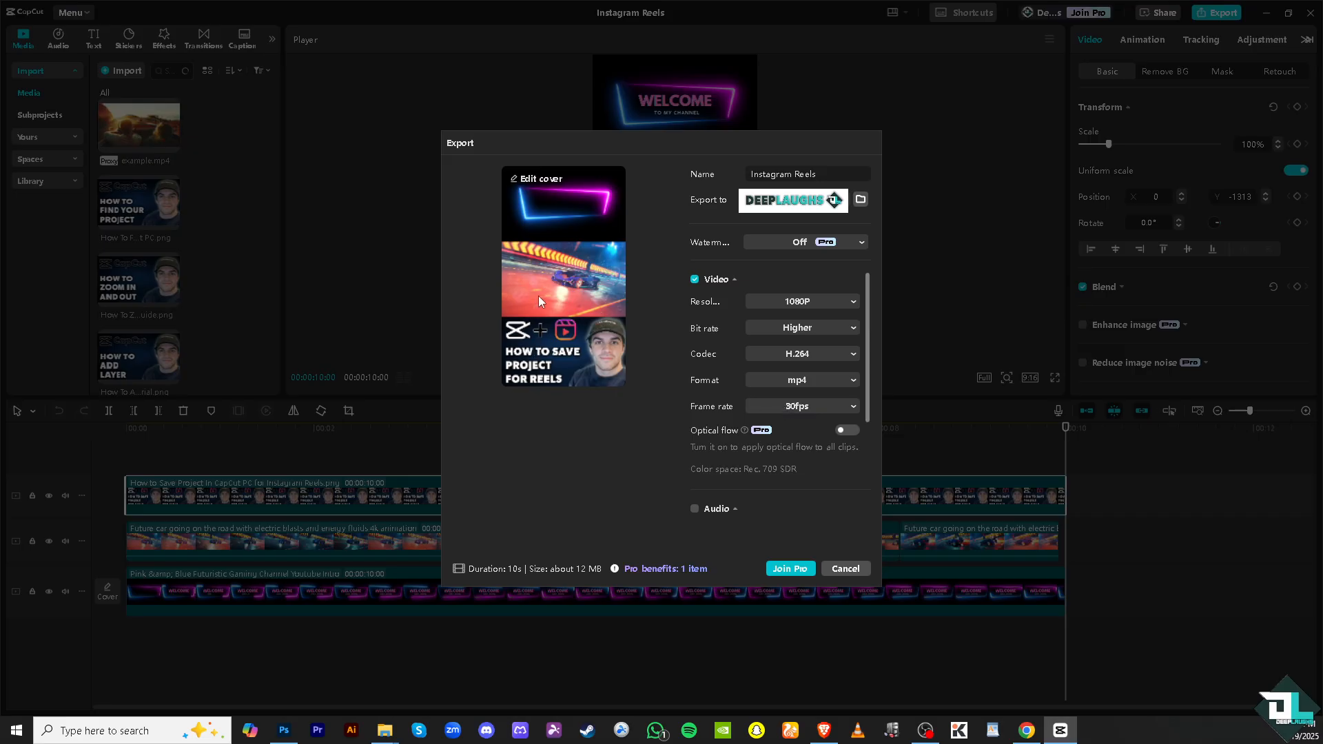
click(803, 405)
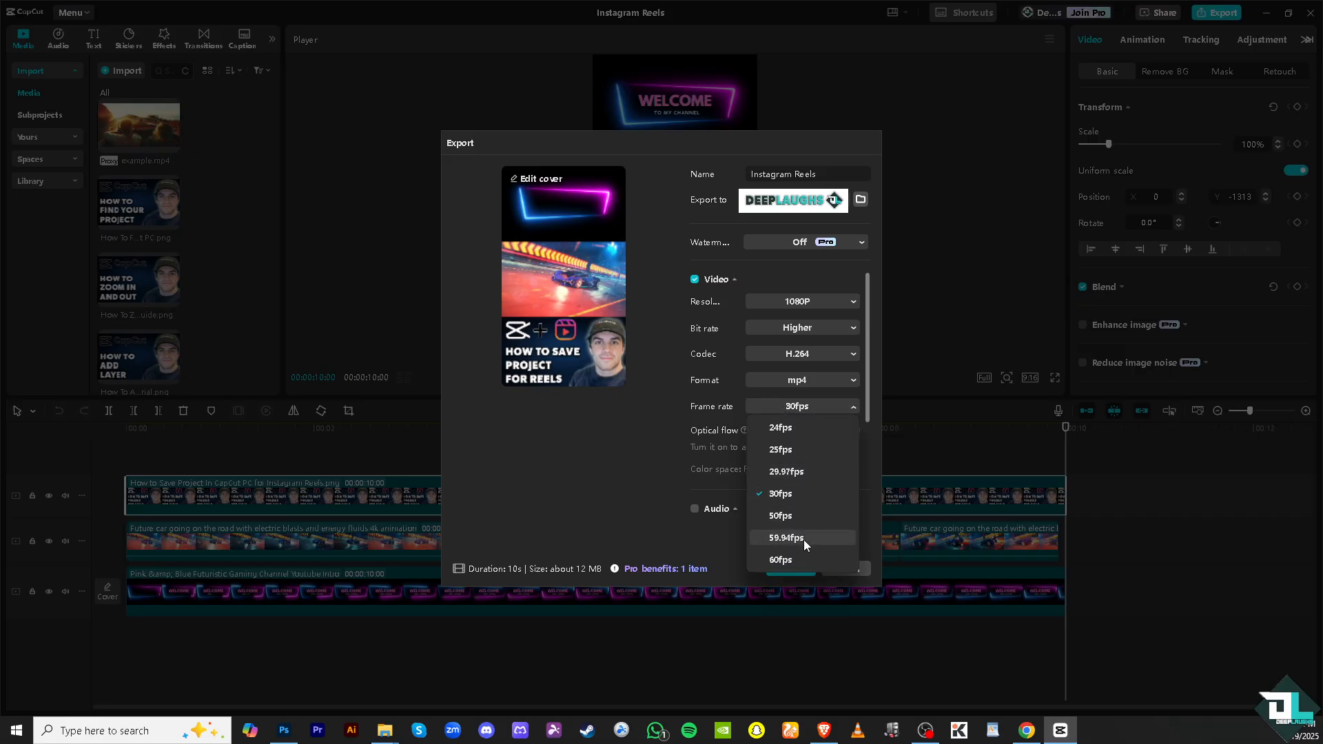
mouse_move(794, 565)
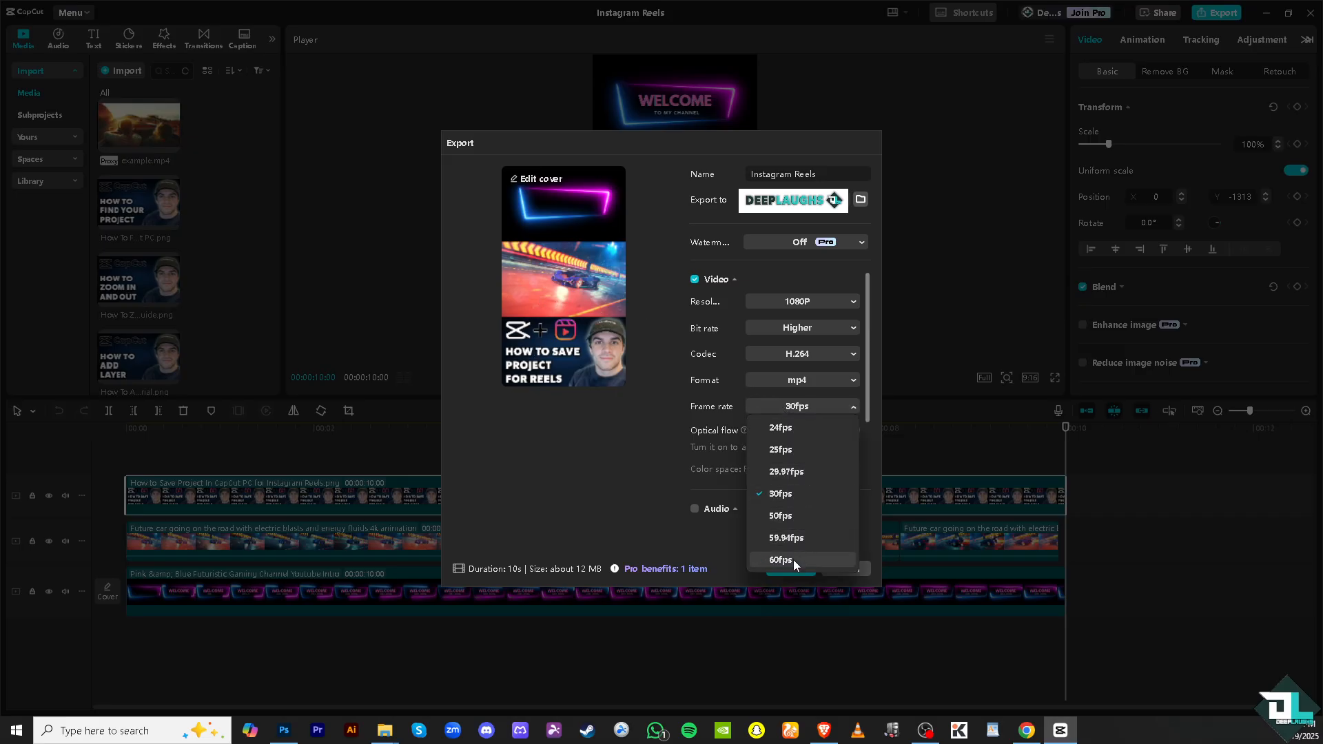
mouse_move(721, 487)
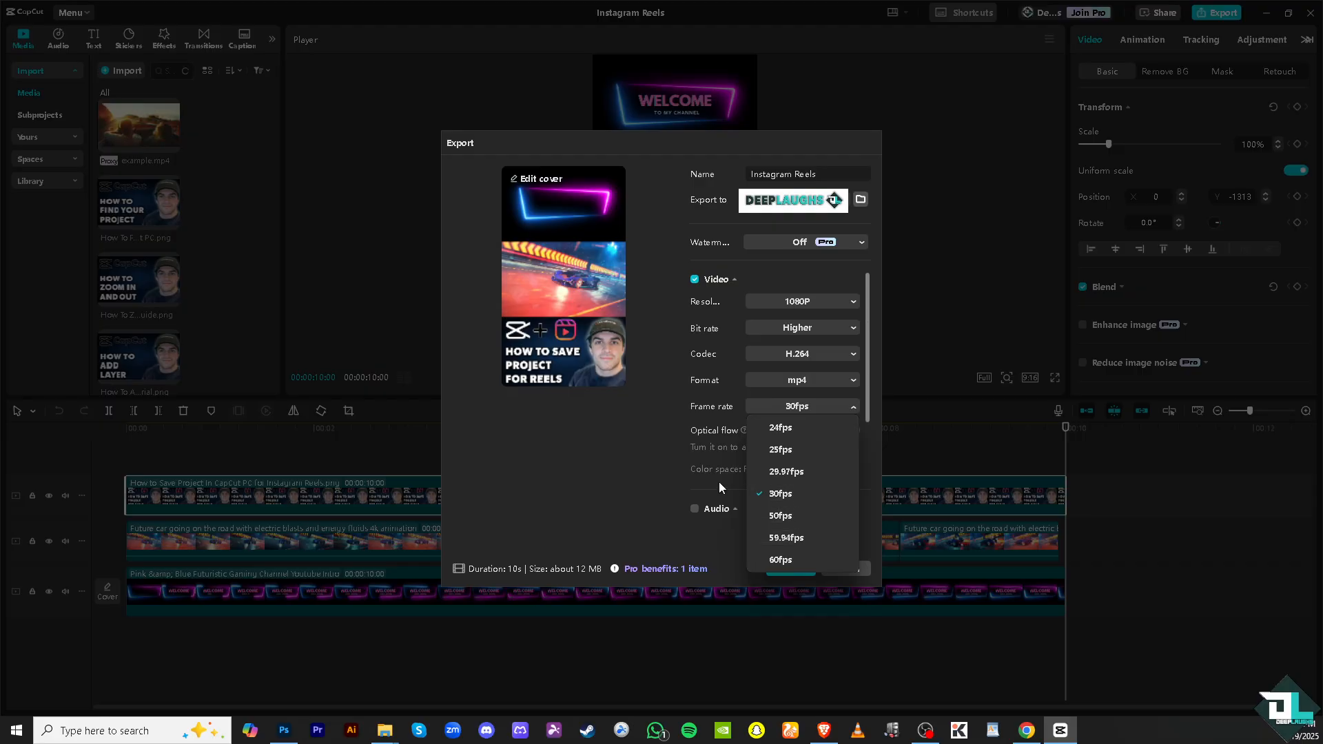
mouse_move(769, 480)
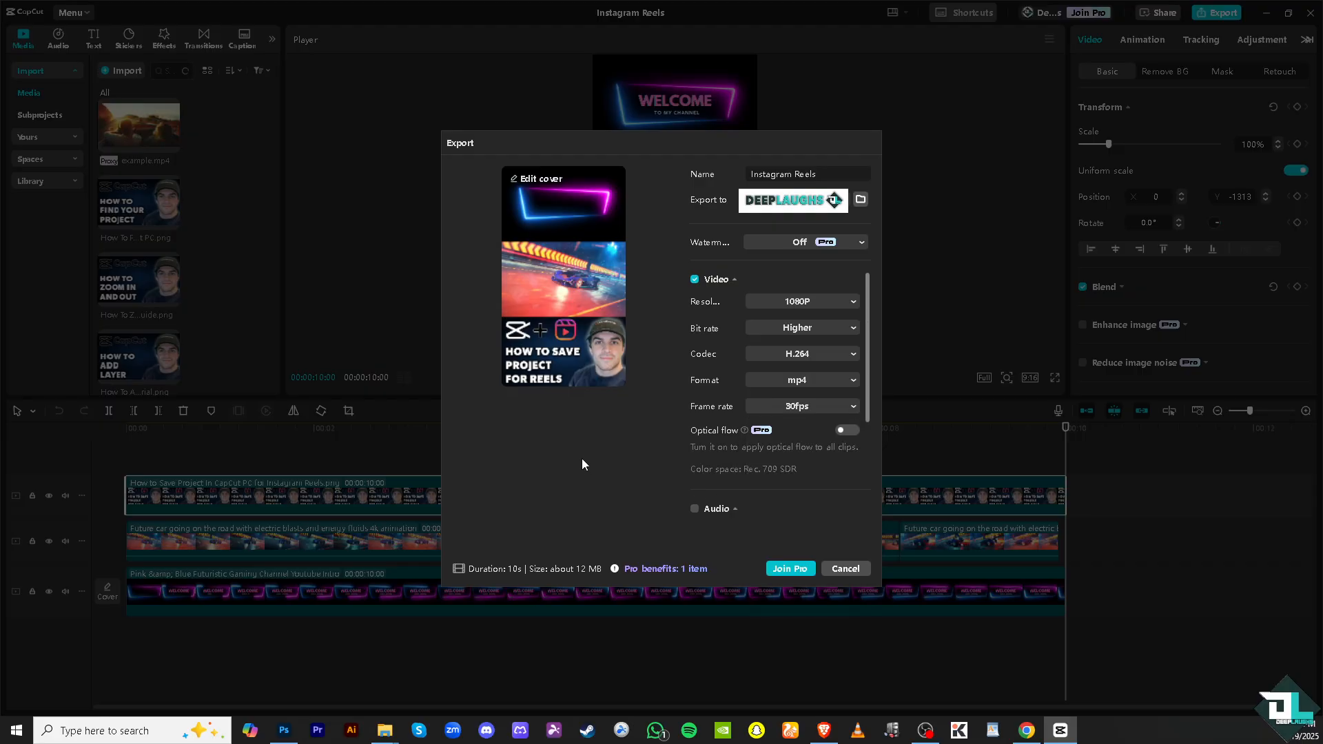
mouse_move(732, 448)
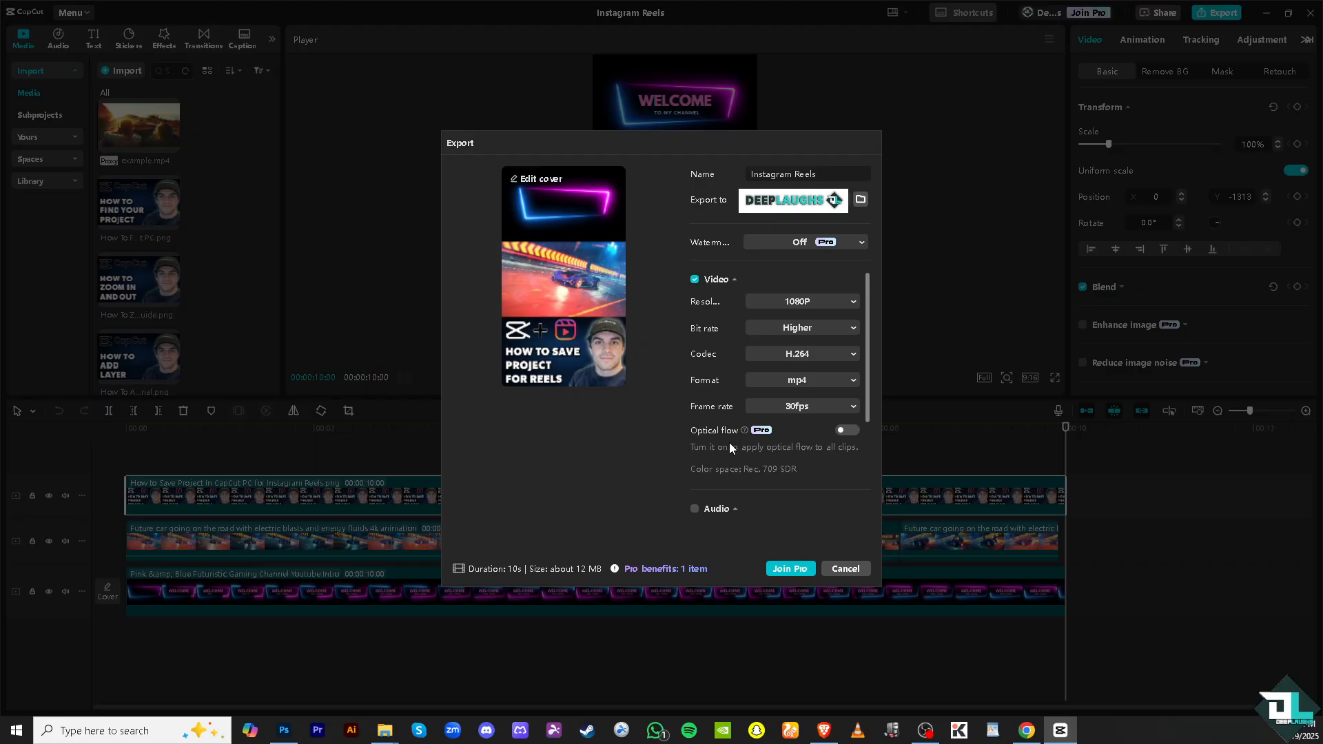
mouse_move(843, 450)
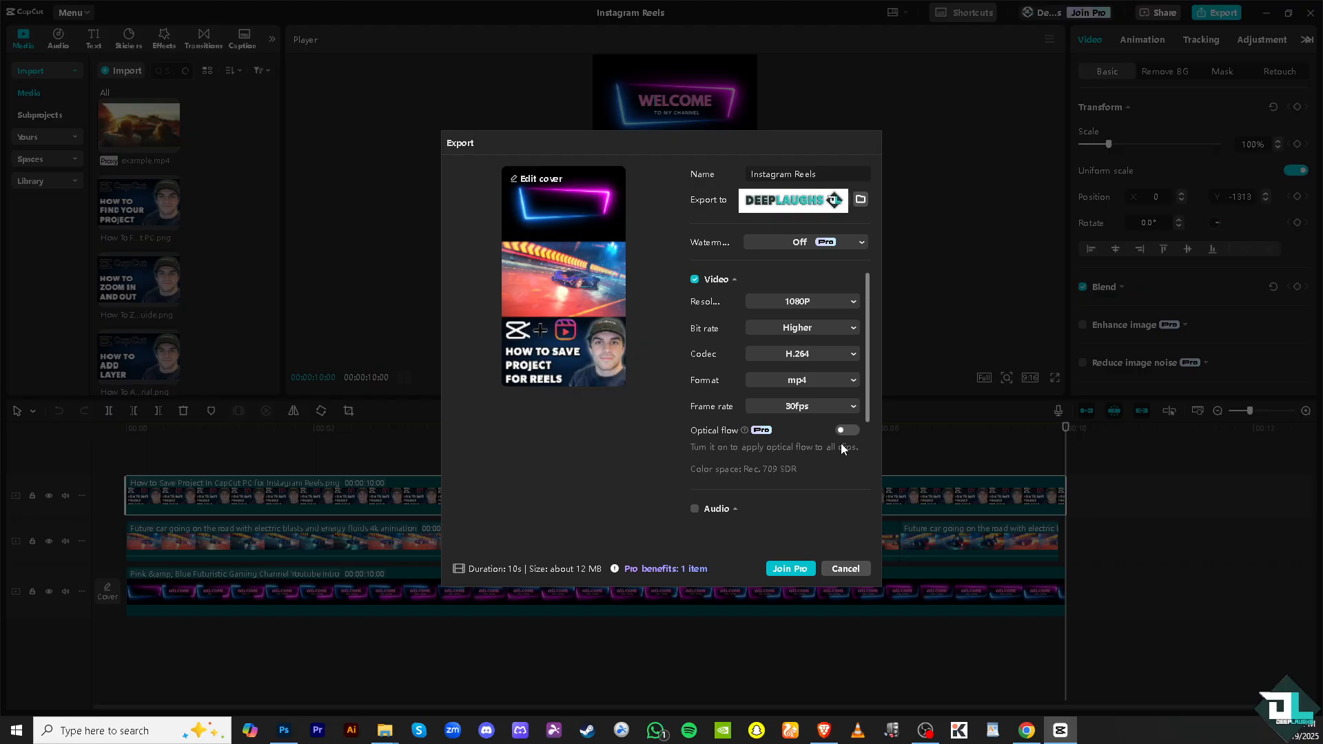
mouse_move(769, 444)
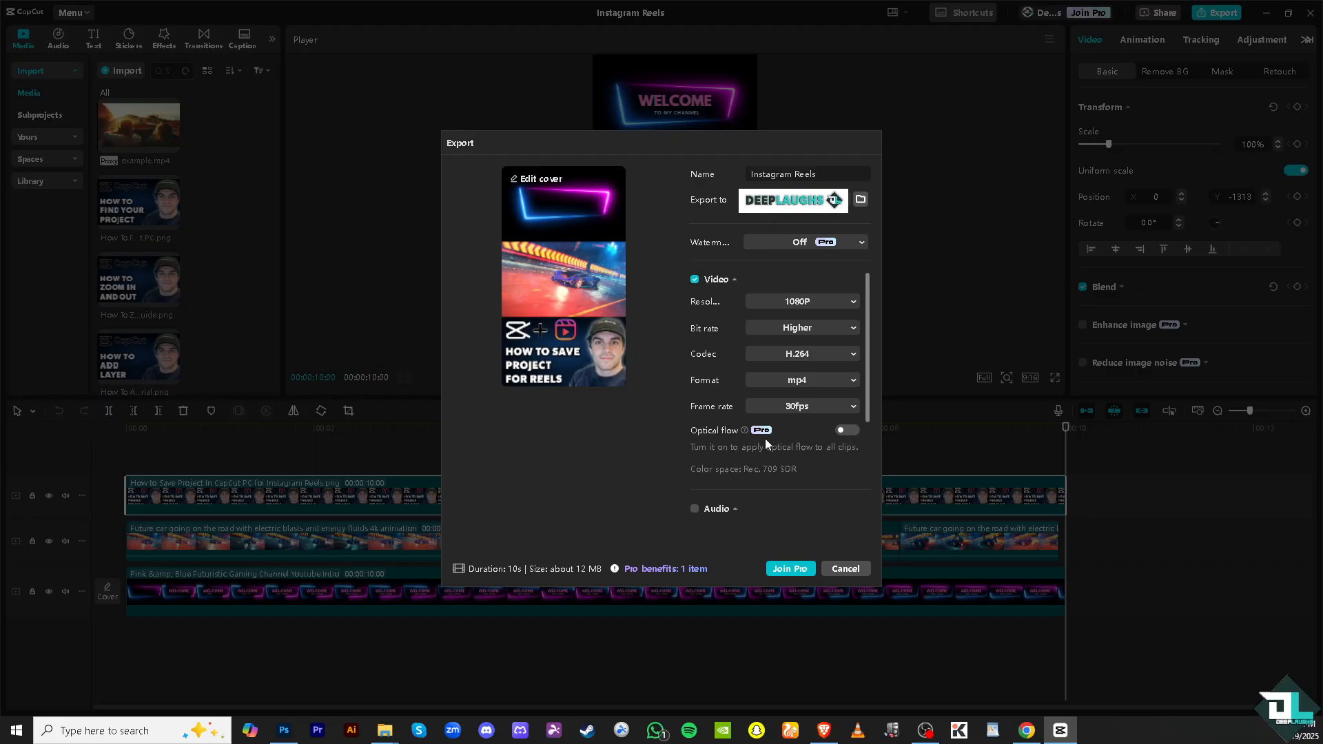
mouse_move(741, 510)
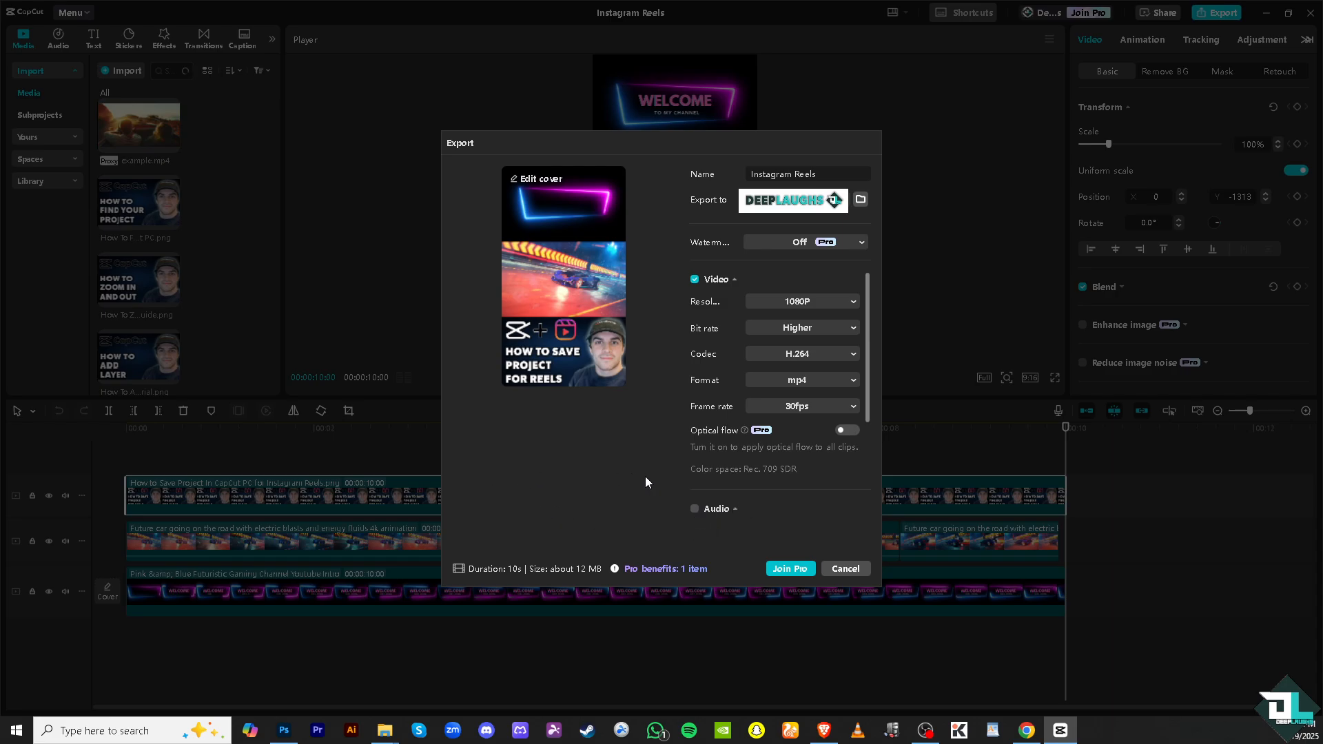
mouse_move(787, 515)
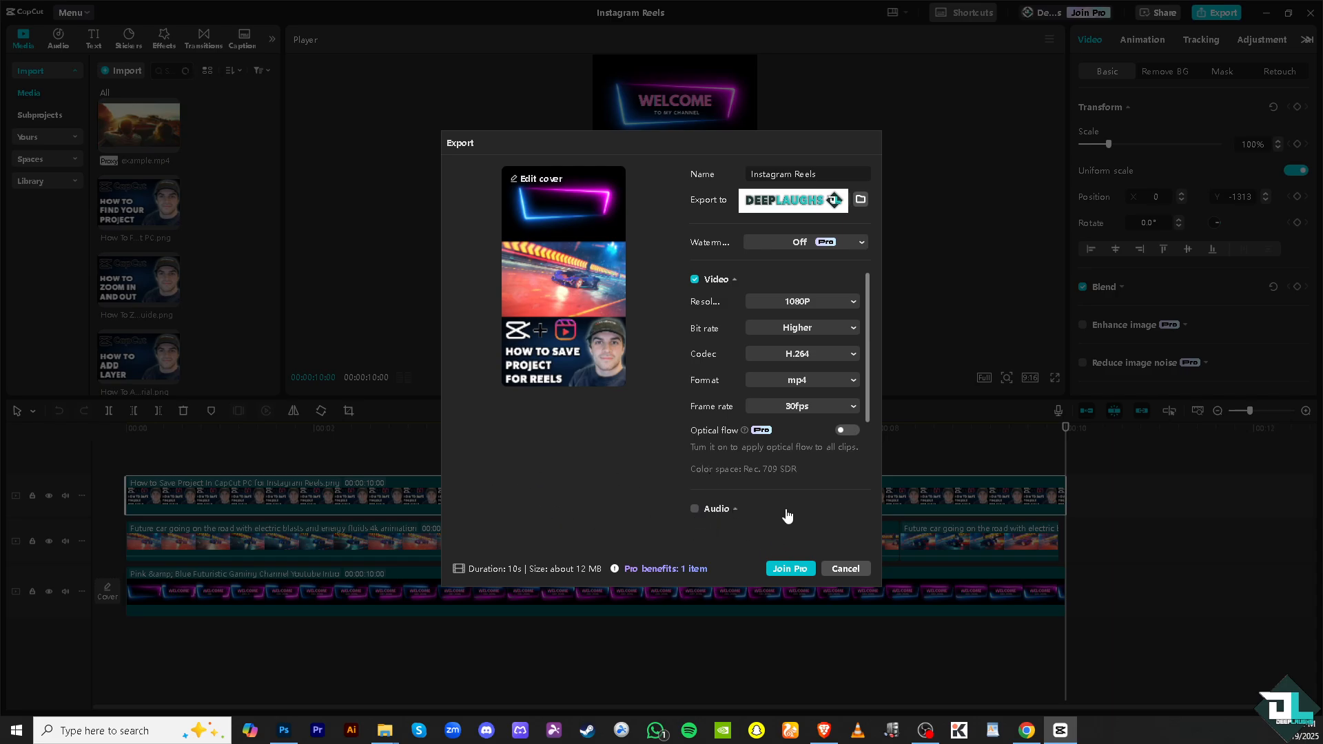